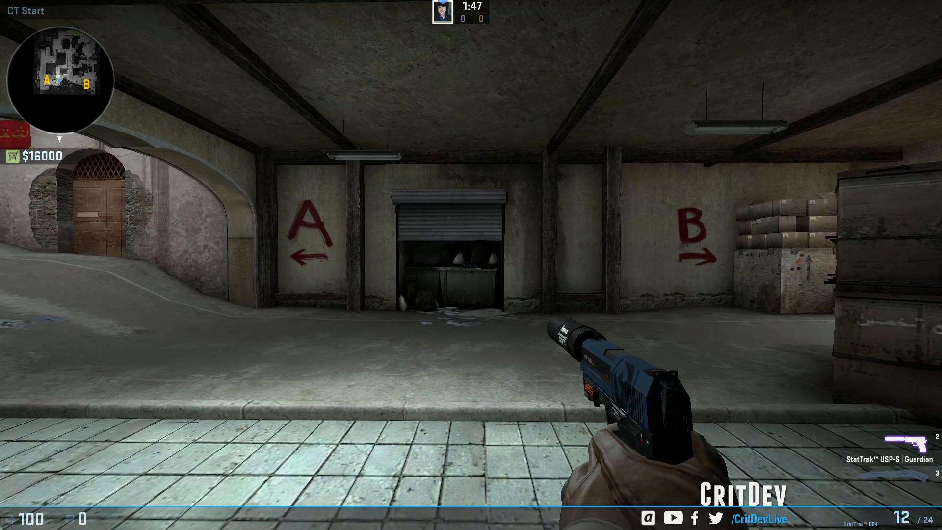
Browse the buy menu's Gear, then reopen it on Rifles showing the M4A1-S at $2900.
key(b)
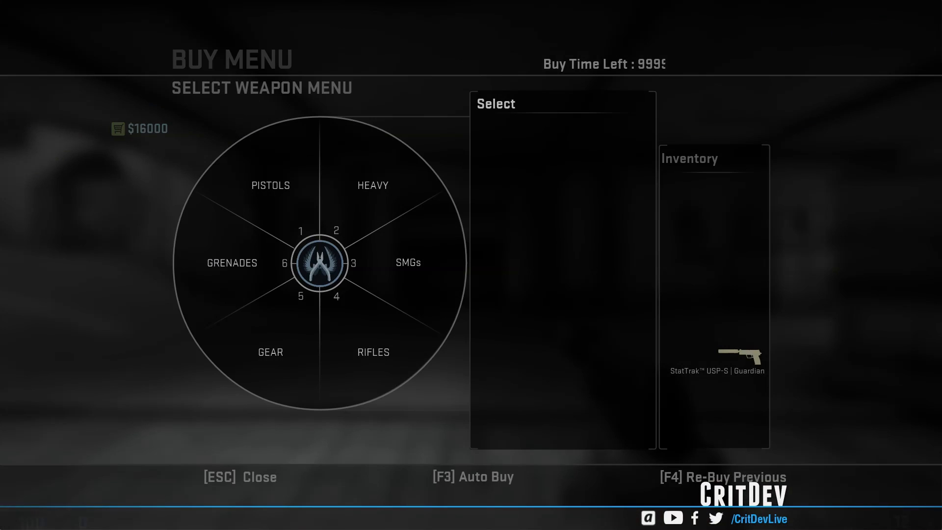
click(270, 353)
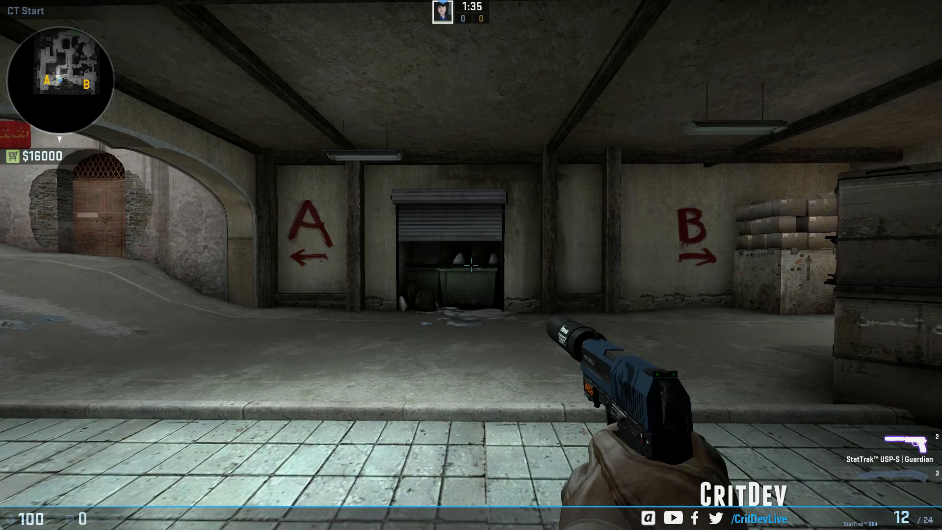
key(b)
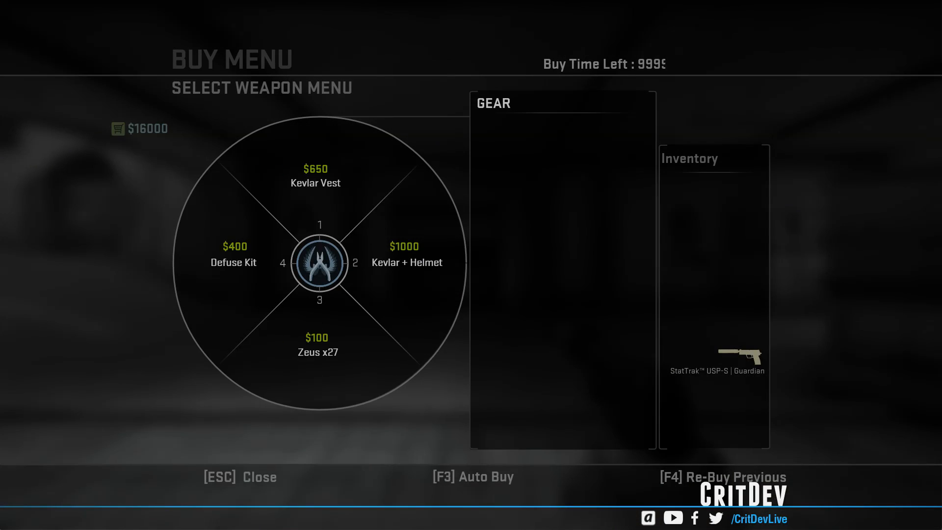
key(Escape)
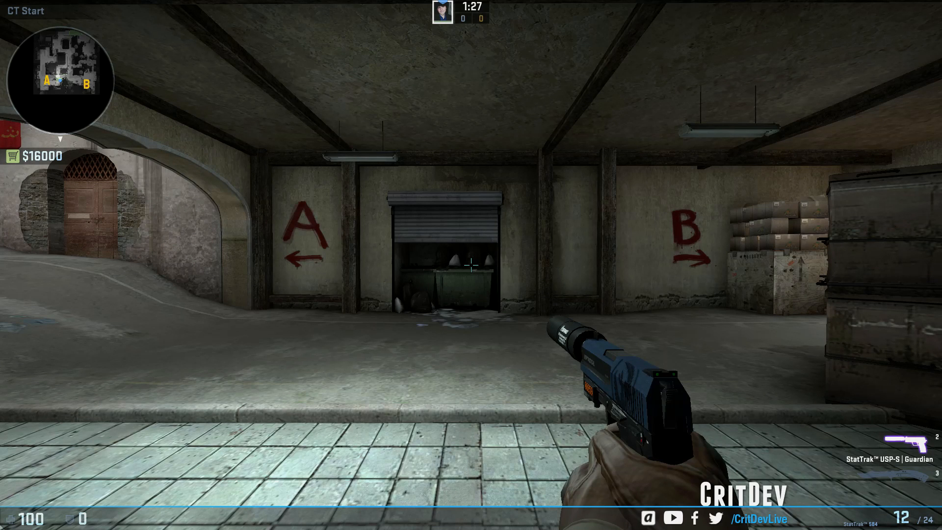
key(b)
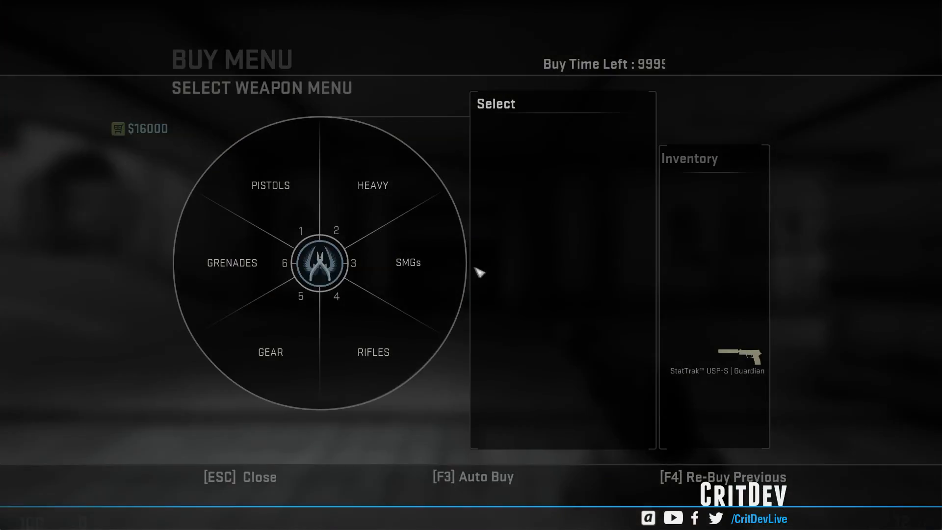
click(372, 353)
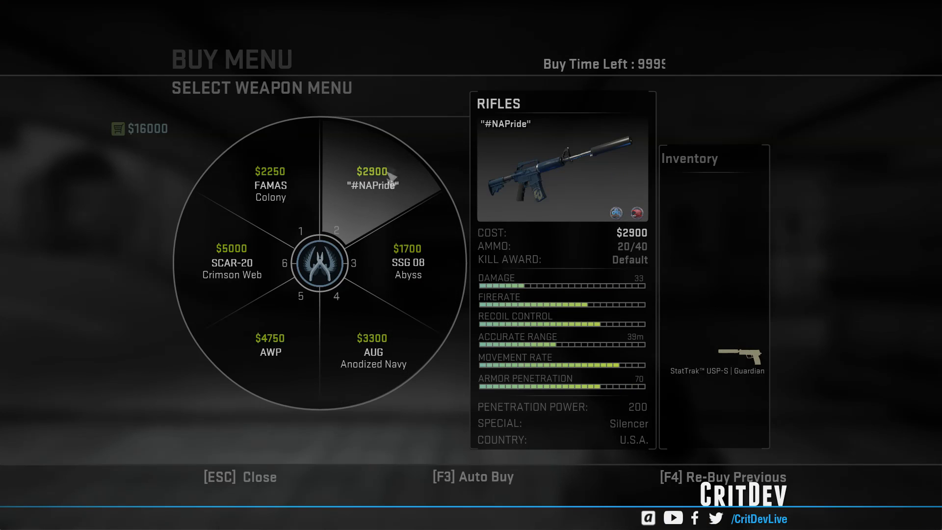
click(373, 180)
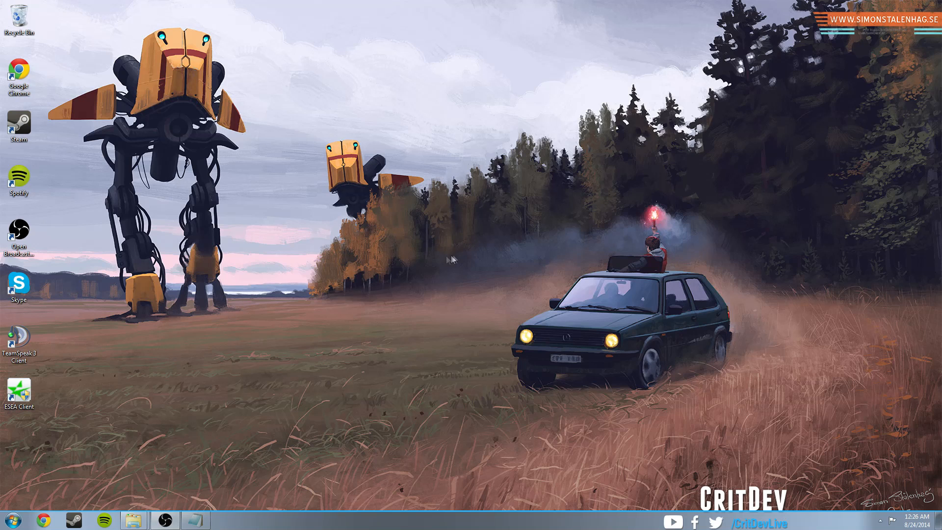
mouse_move(448, 249)
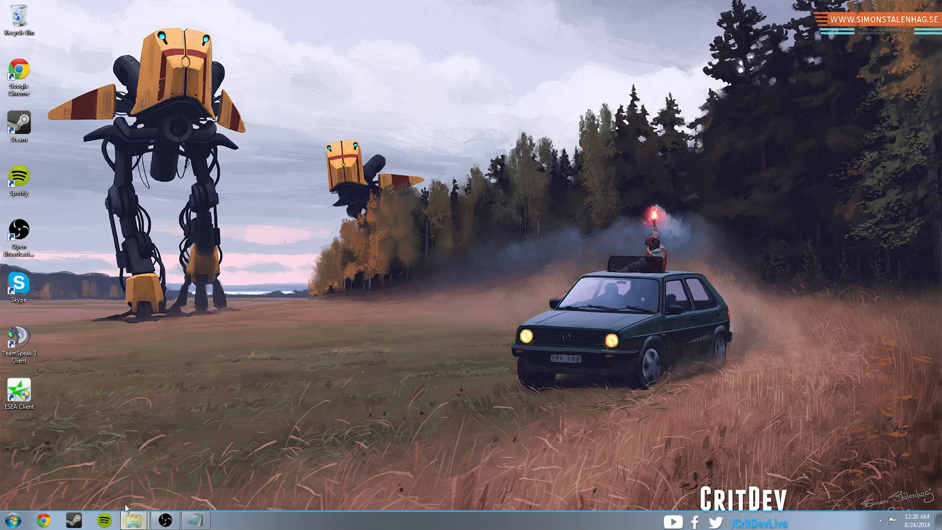
Browse from Computer through C:, Program Files (x86), Steam common and Counter-Strike Global Offensive to csgo\cfg.
click(9, 520)
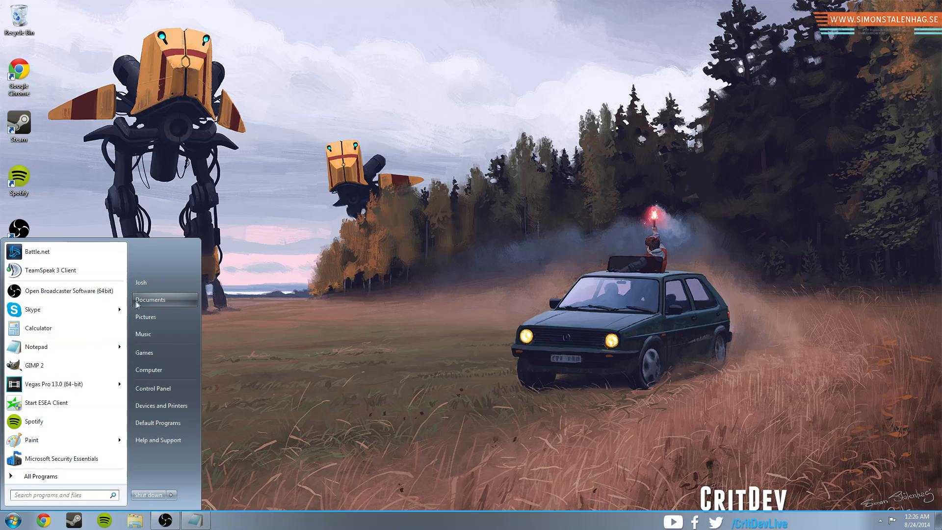
click(148, 369)
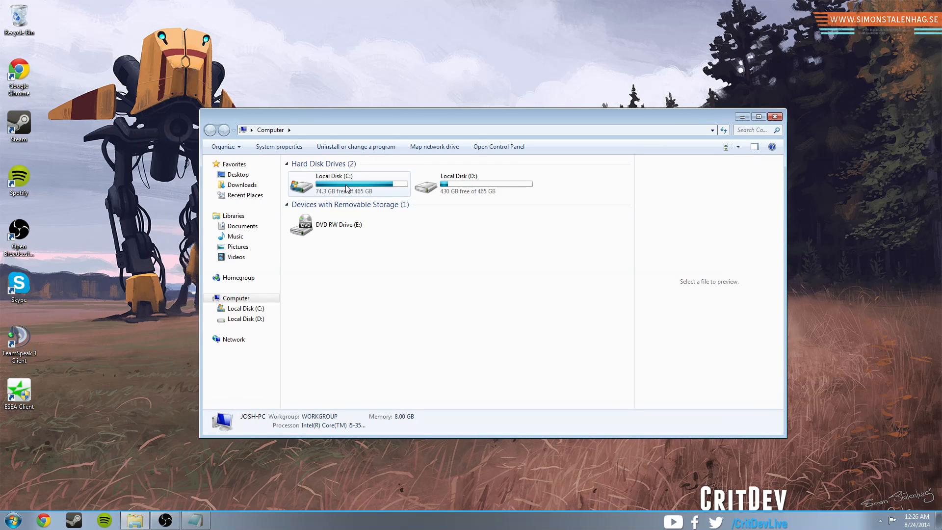
double_click(347, 183)
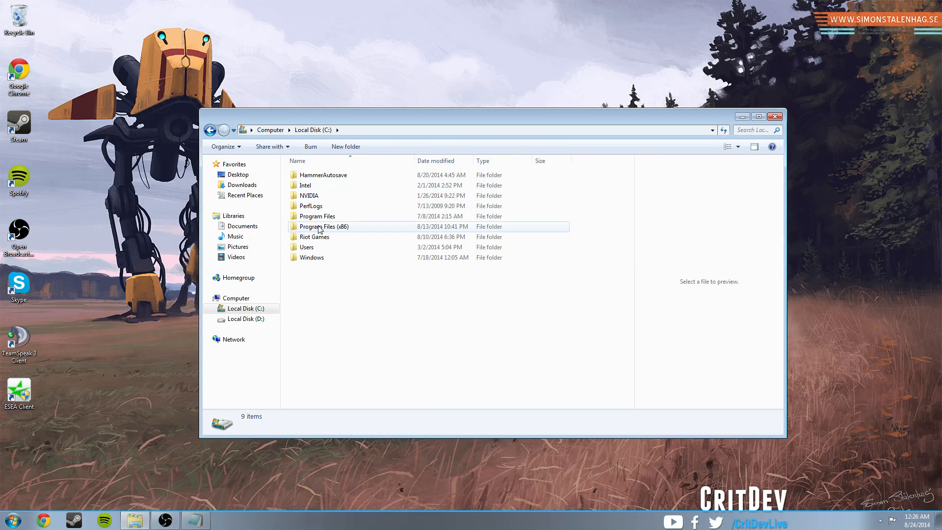
double_click(324, 227)
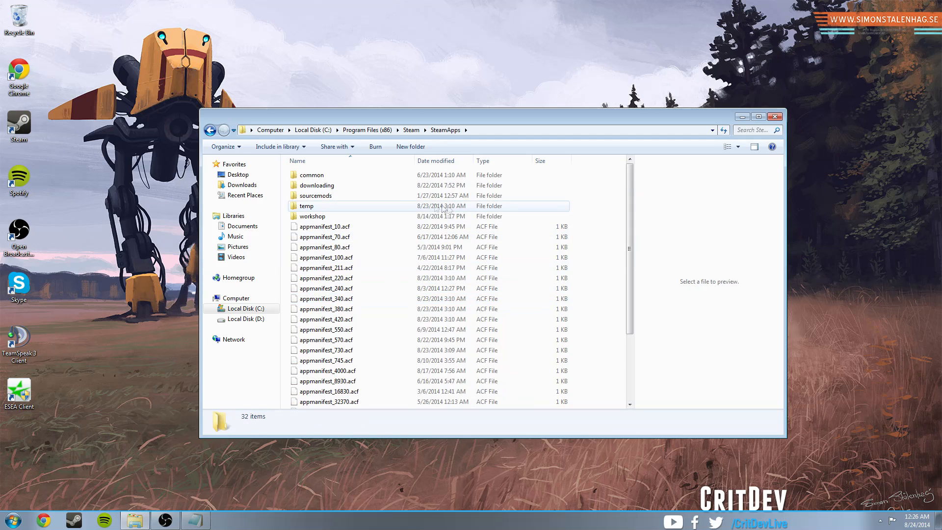
double_click(311, 175)
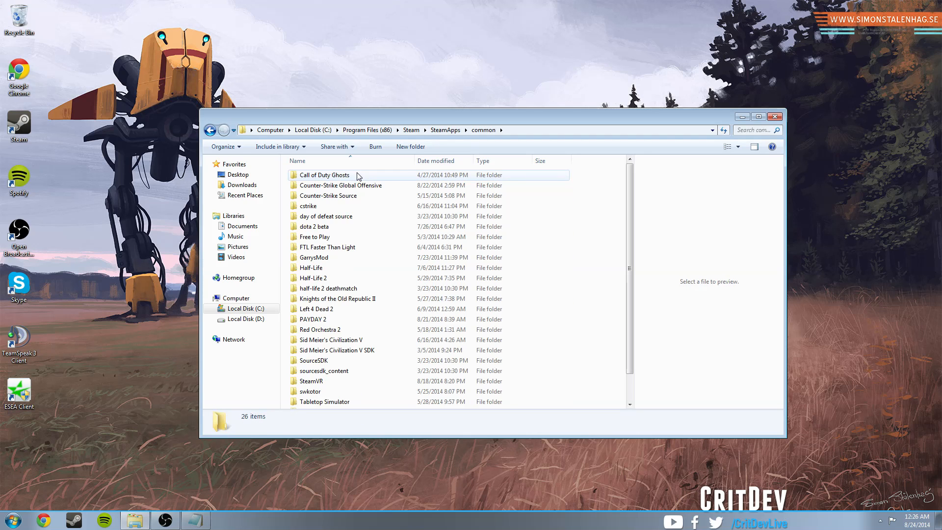
double_click(340, 185)
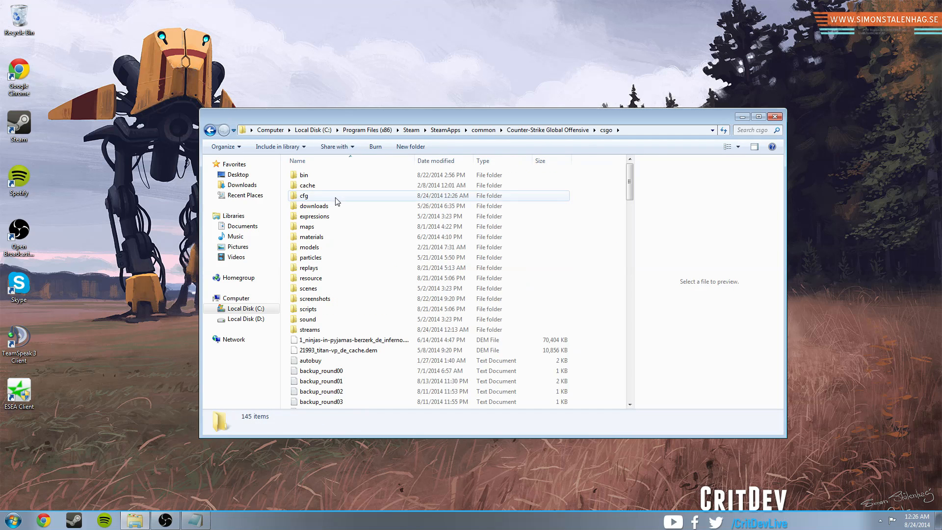
mouse_move(358, 199)
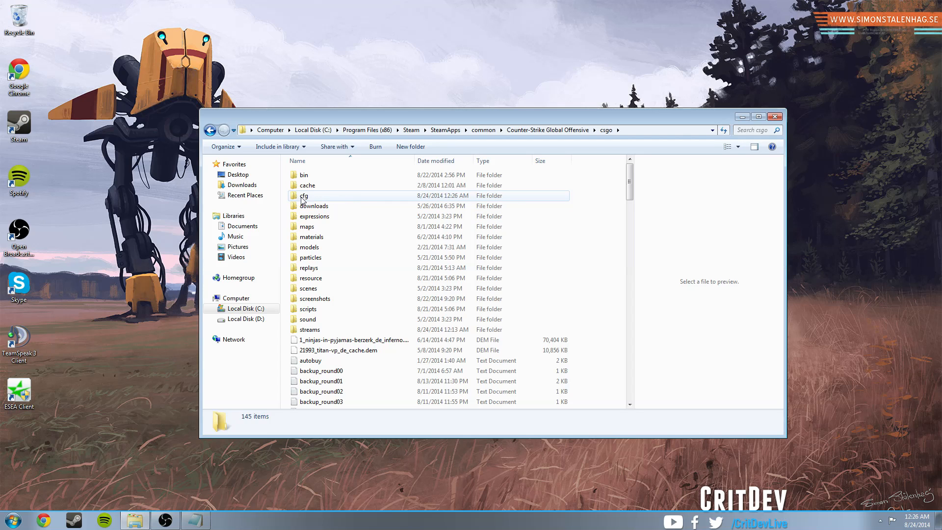
double_click(305, 196)
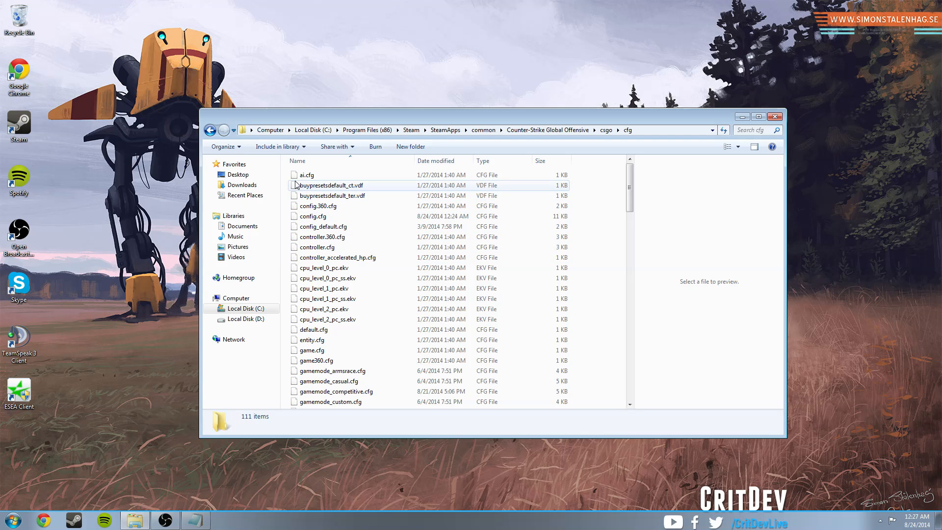
Save the blank Notepad file as autoexec.cfg with All Files type in csgo\cfg.
right_click(387, 188)
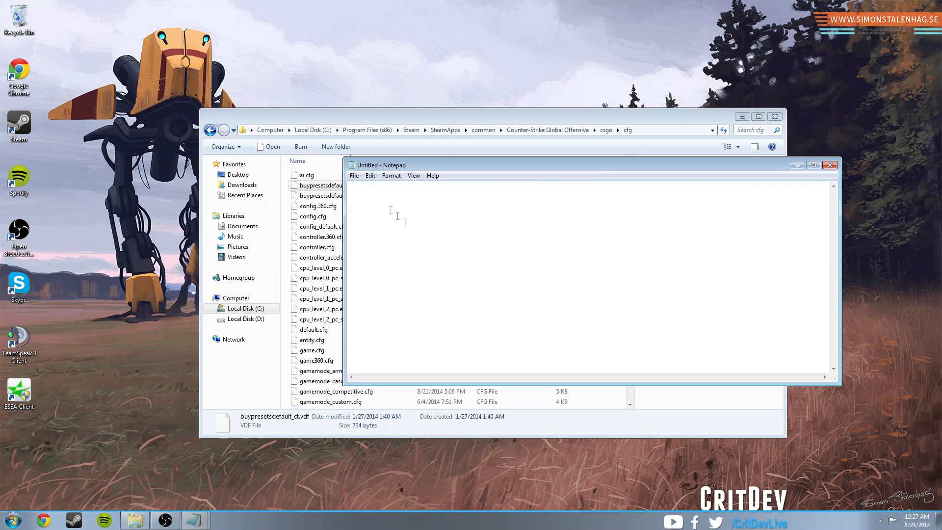
mouse_move(369, 221)
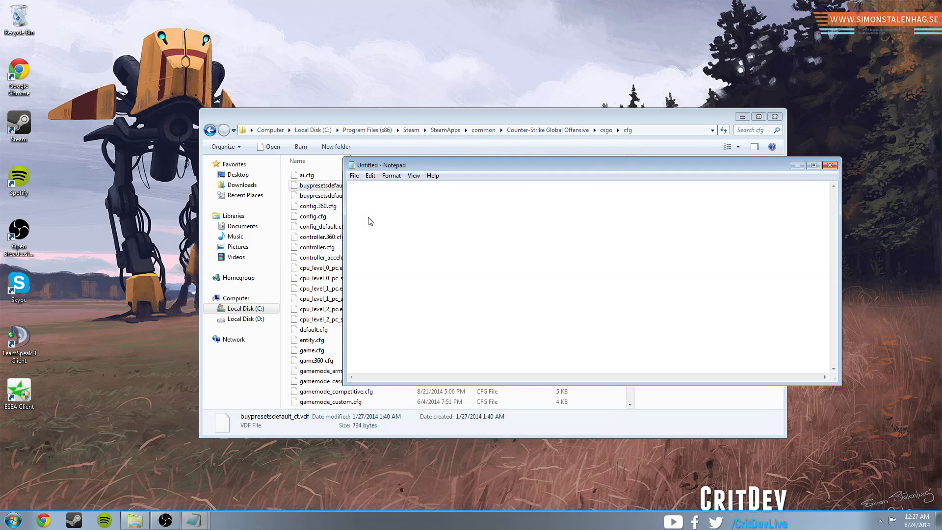
click(354, 176)
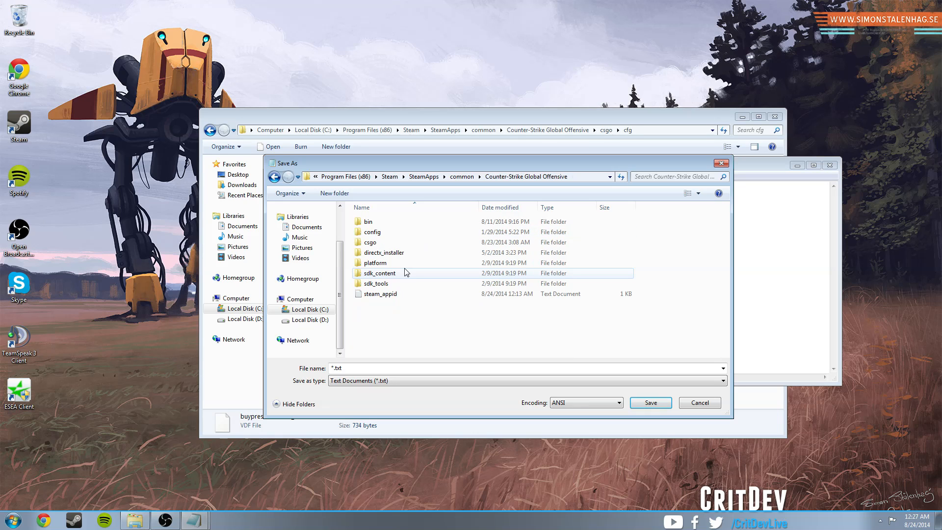
click(370, 242)
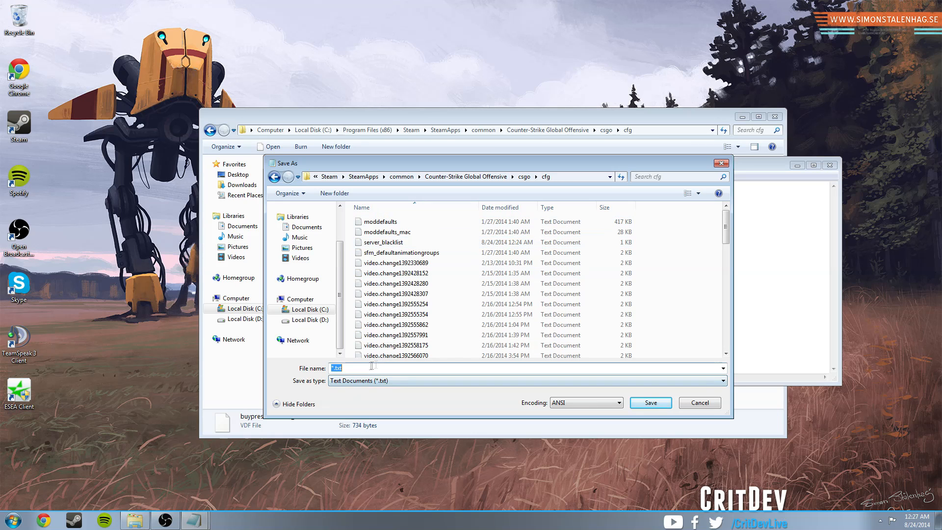
text(autoexec.cfg)
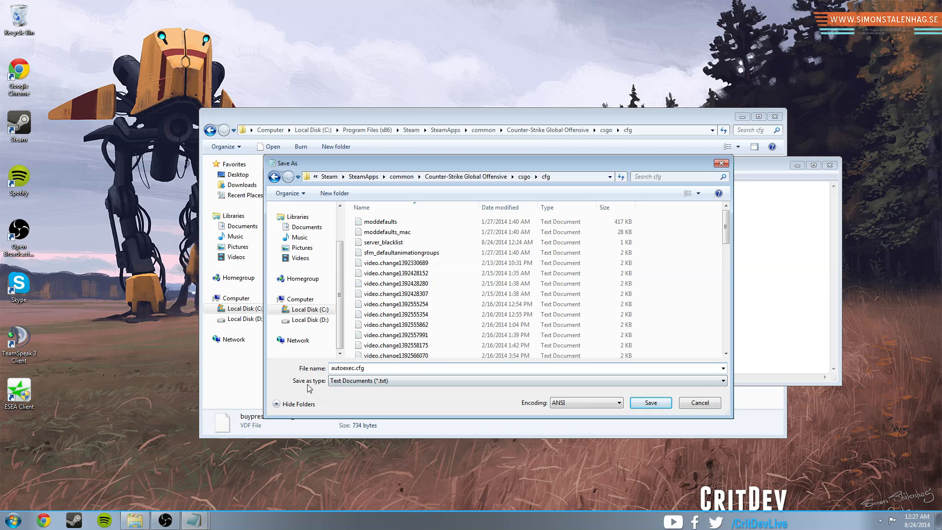
click(526, 380)
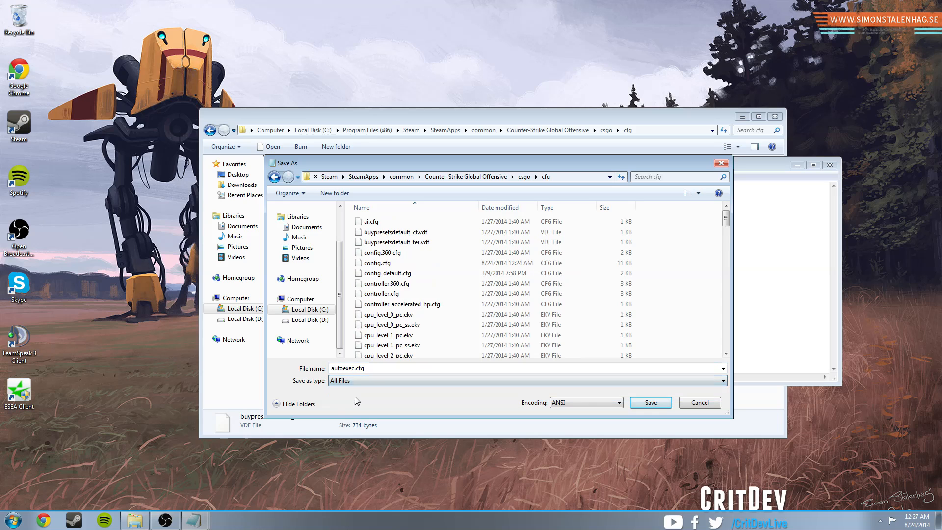
click(651, 403)
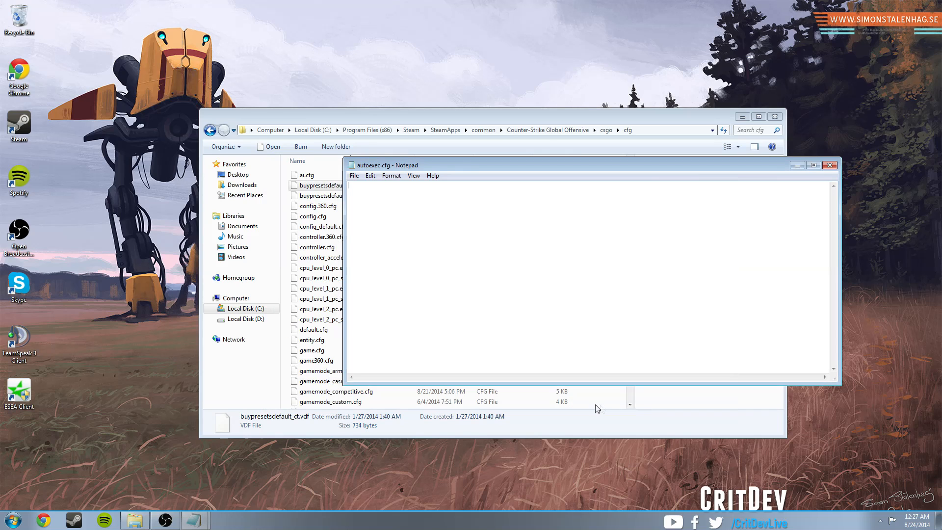
drag(387, 165, 341, 166)
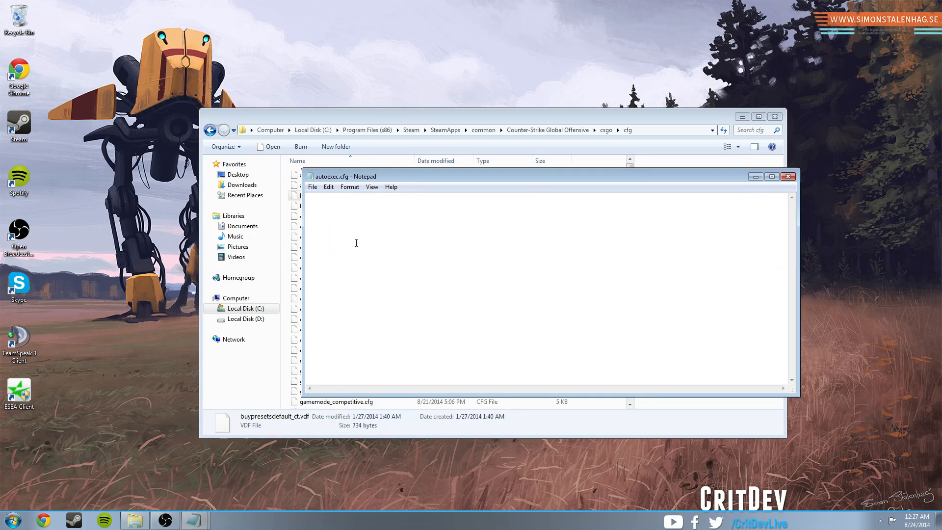
Bring up the Documents library from the Start menu.
click(12, 520)
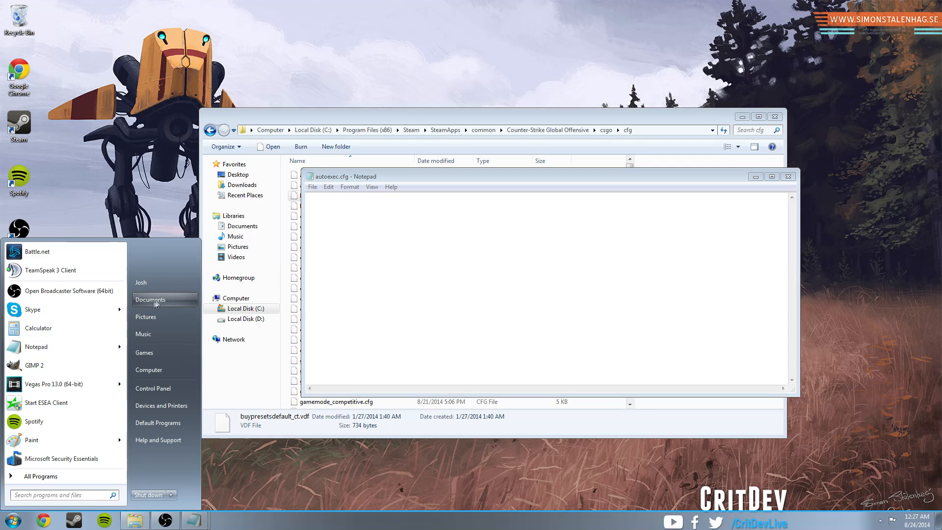
click(150, 299)
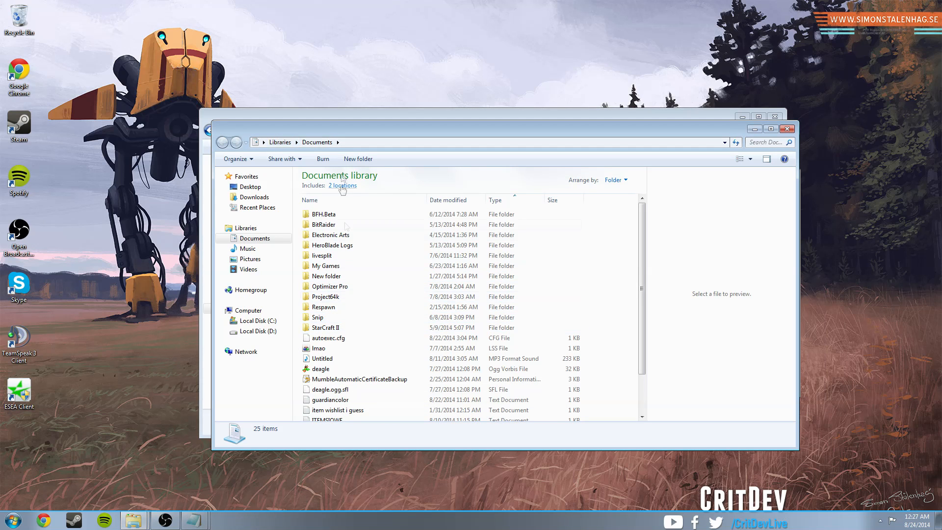
Open the old autoexec.cfg with buy binds and begin typing 'bind' in the new file.
click(327, 337)
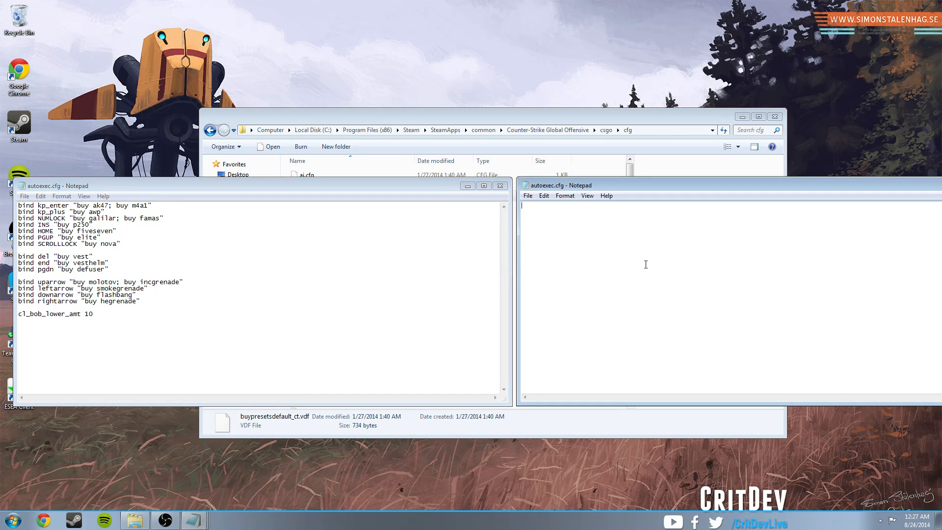
text(bind)
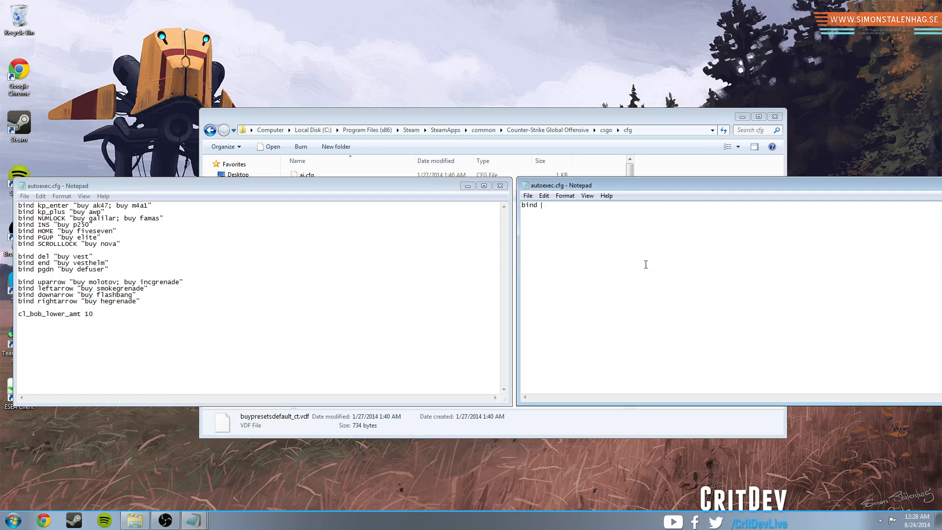
Write the first line: bind kp_enter "buy ak47; buy m4a1".
text(kp_enter)
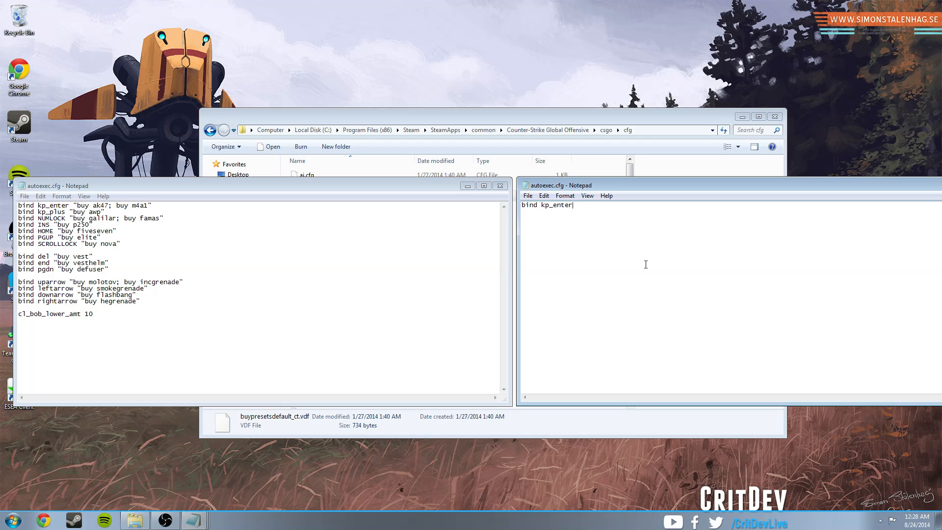
text(")
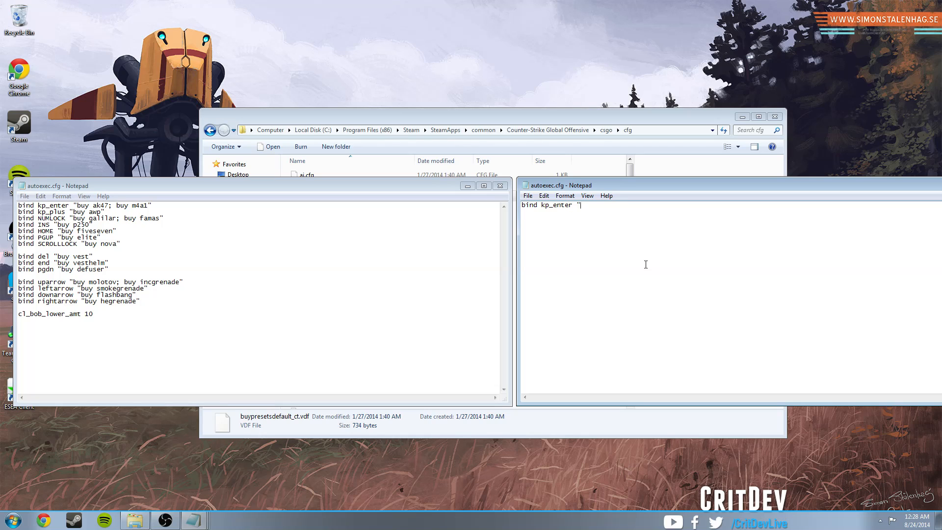
text(buy ak47)
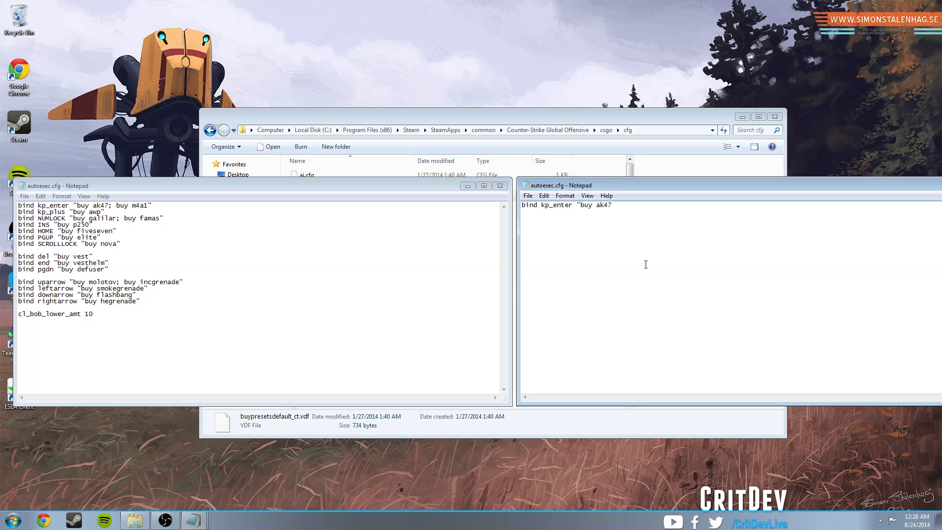
text(; buy m4a1")
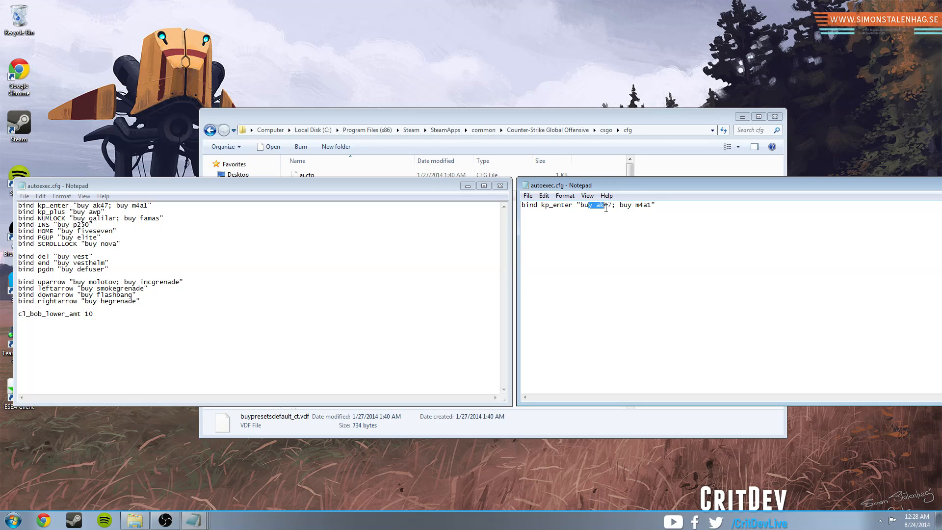
drag(598, 205, 646, 205)
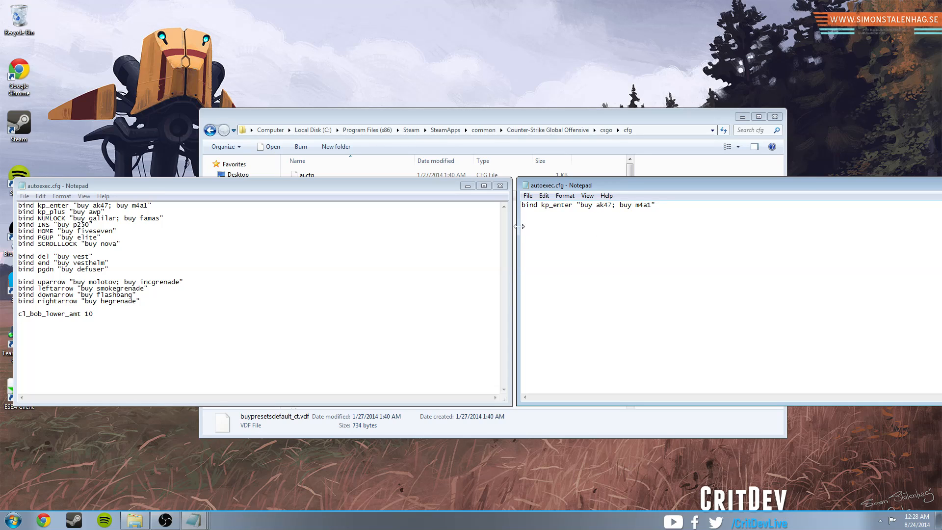
mouse_move(175, 286)
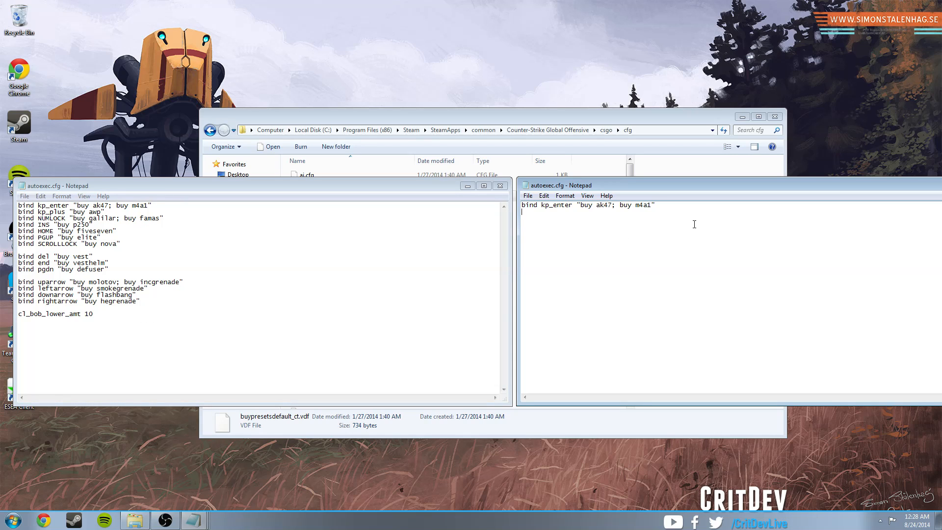
Add the second line: bind kp_plus "buy awp".
text(bind kp_)
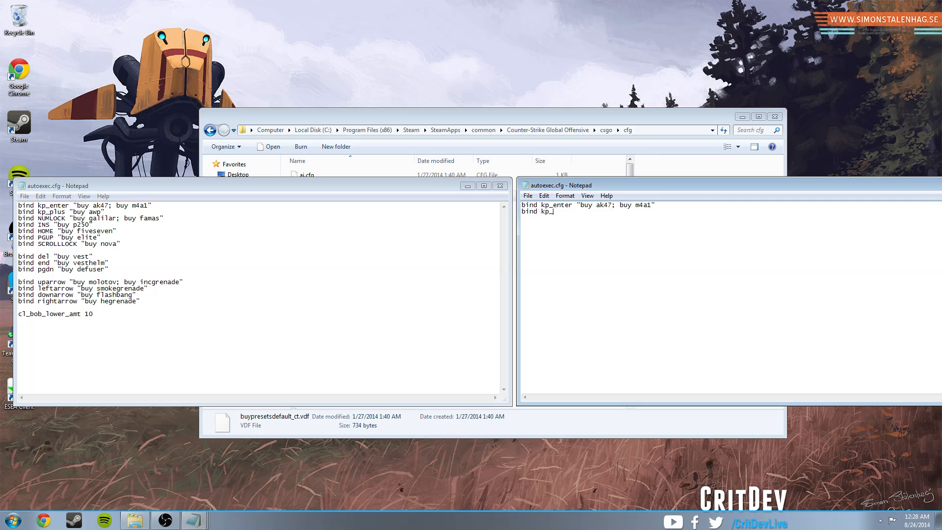
text(plus "buy)
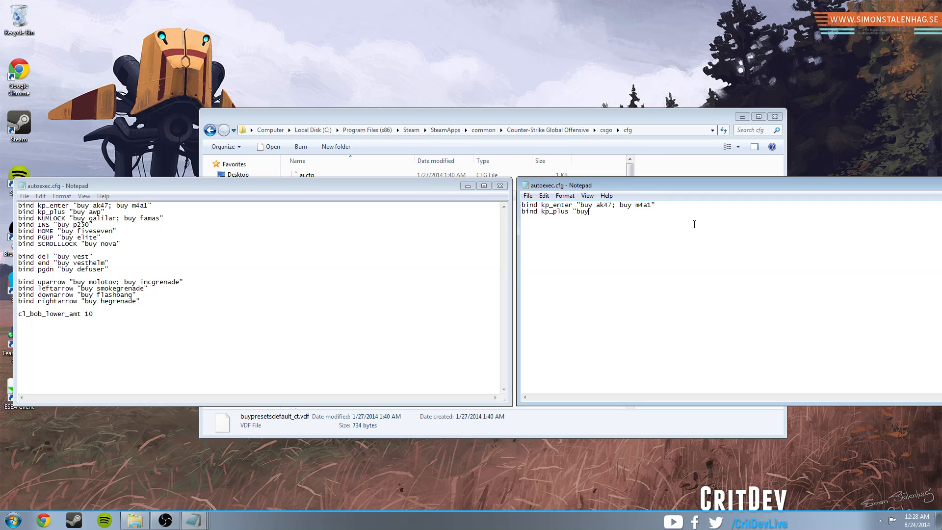
text(awp")
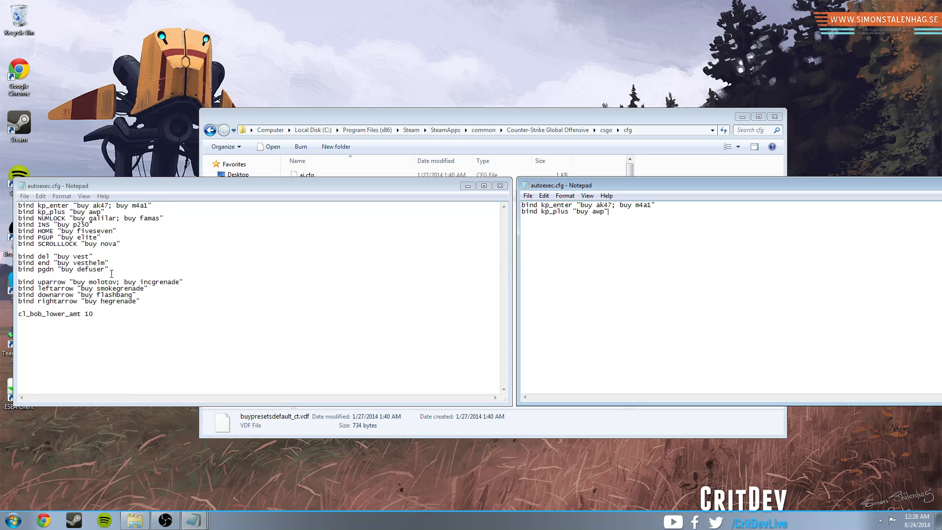
mouse_move(337, 280)
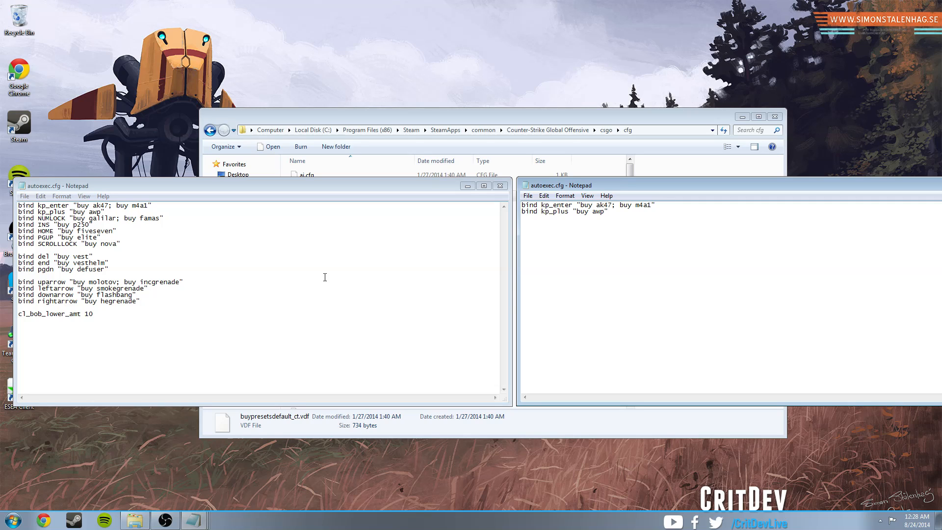
Finish the kp_plus "buy awp" bind as the second line of the new autoexec.cfg.
click(608, 211)
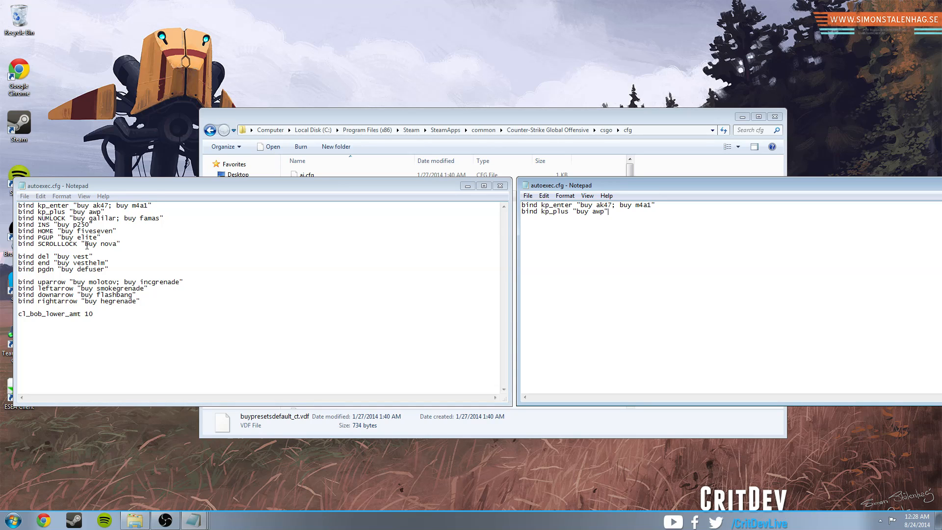
mouse_move(621, 218)
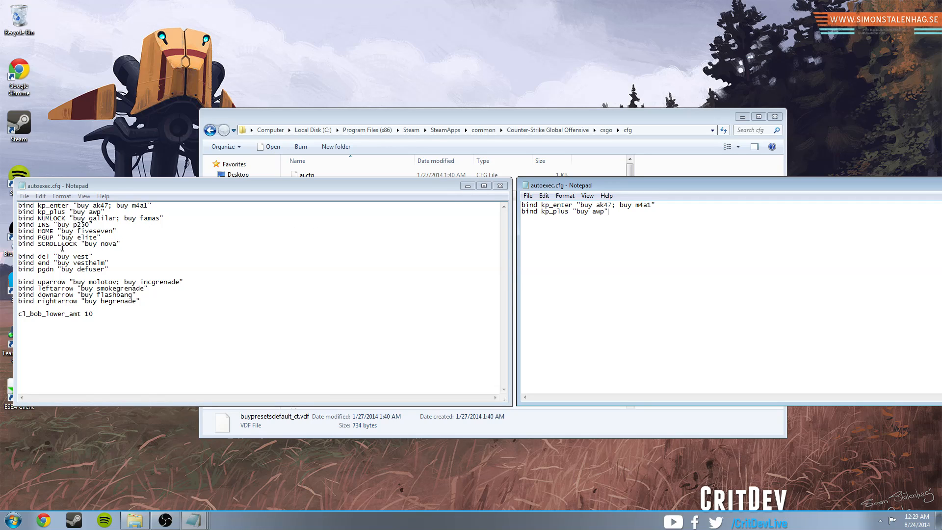
mouse_move(322, 235)
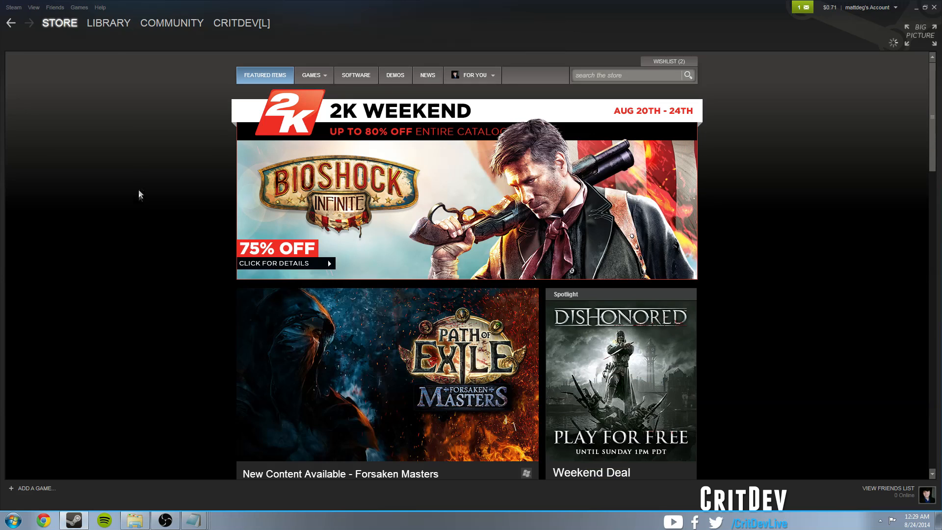
Set CS:GO's launch options in Library Properties to +exec autoexec.cfg and confirm.
click(108, 23)
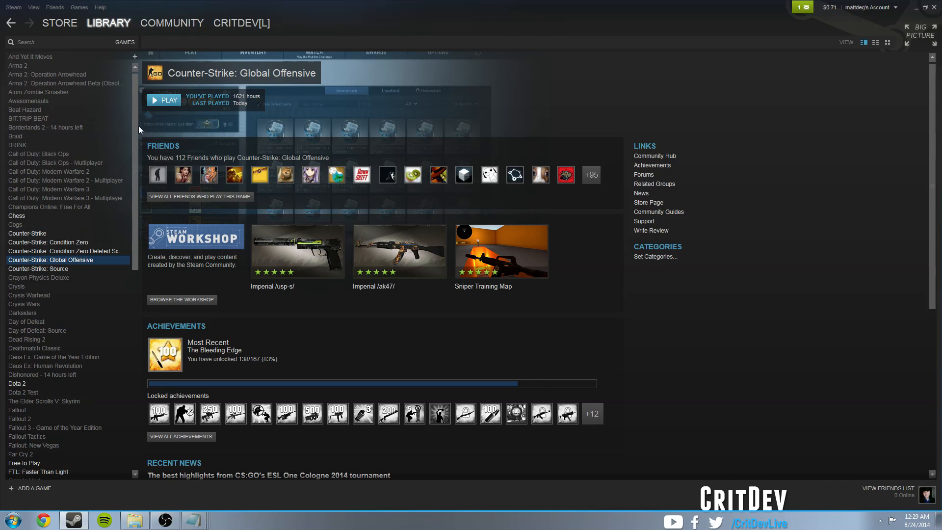
right_click(51, 260)
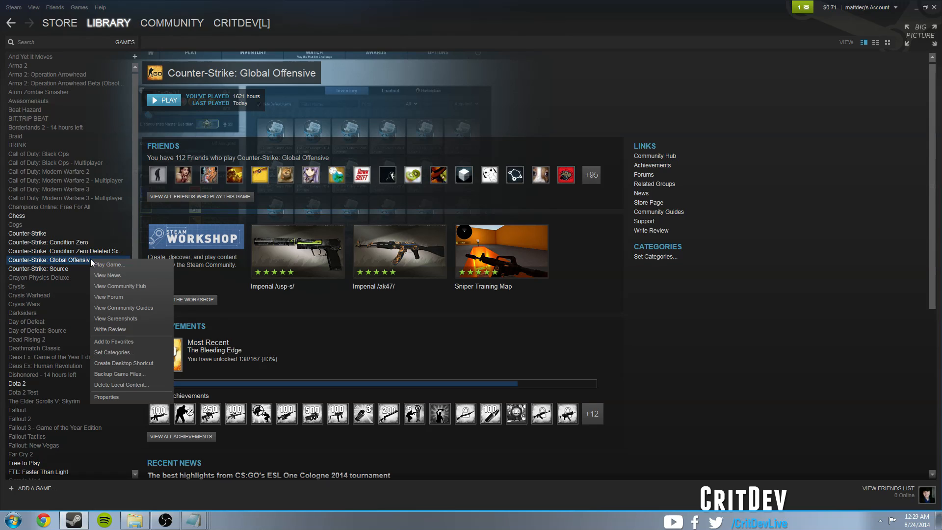
click(106, 396)
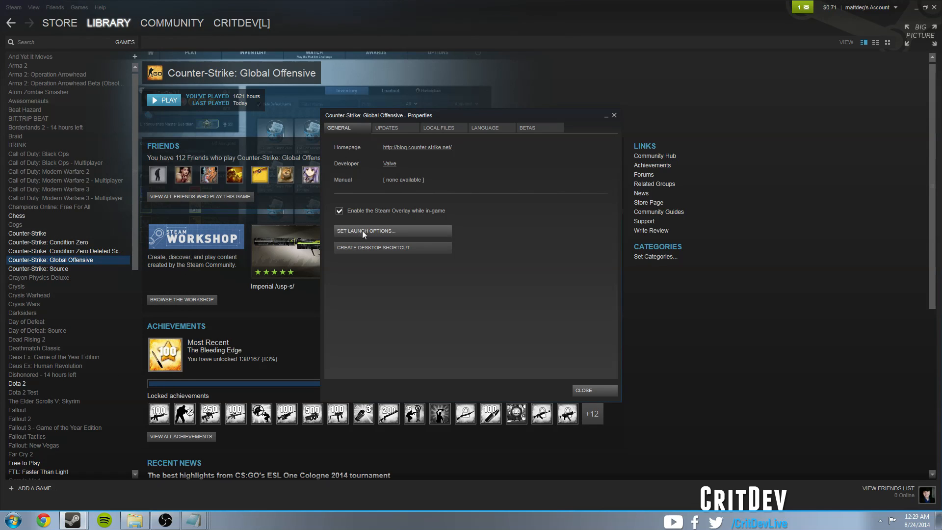
click(365, 231)
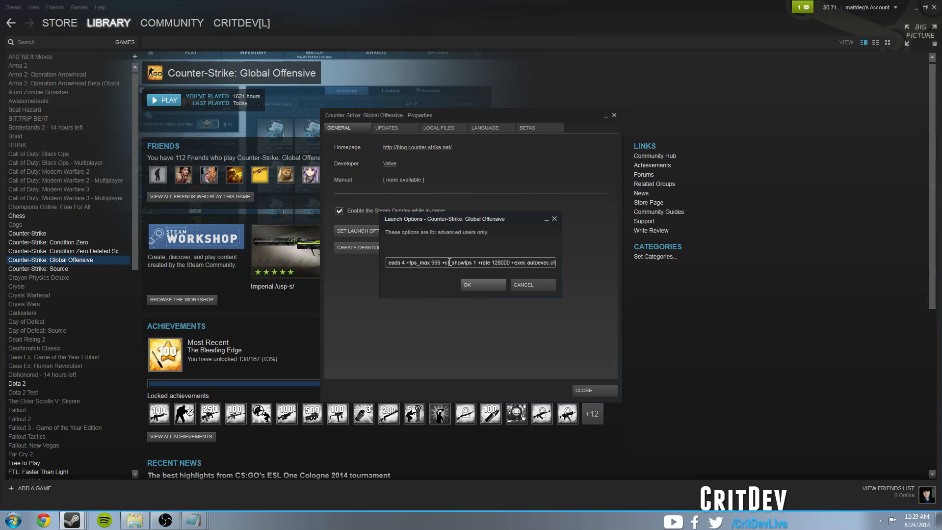
click(483, 284)
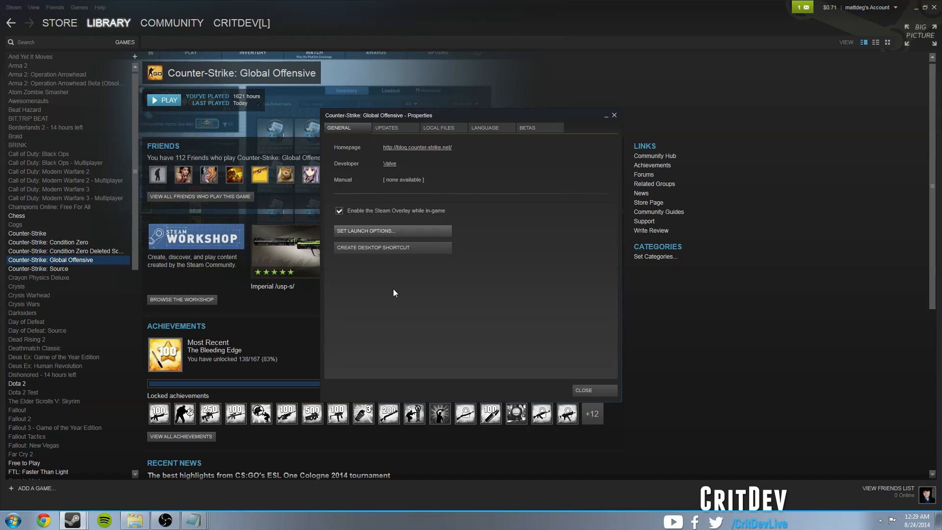
mouse_move(371, 299)
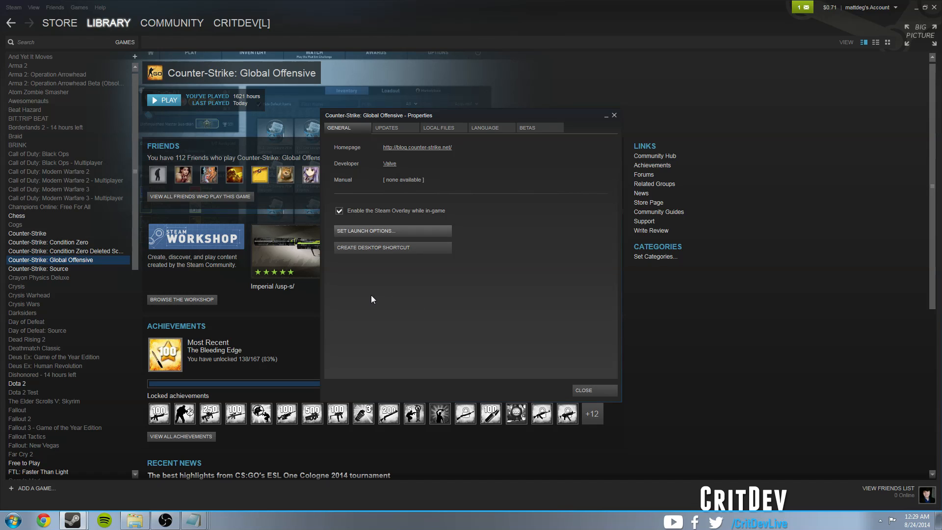
mouse_move(380, 296)
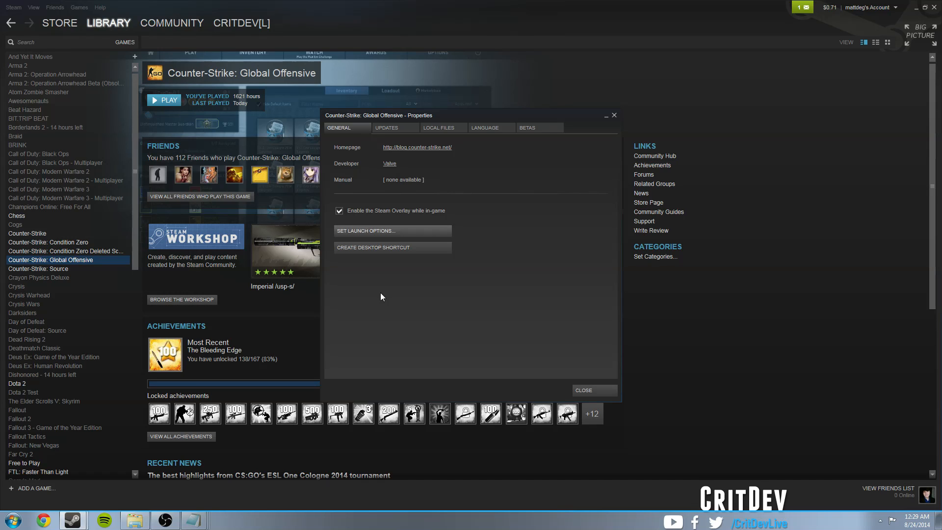
mouse_move(440, 288)
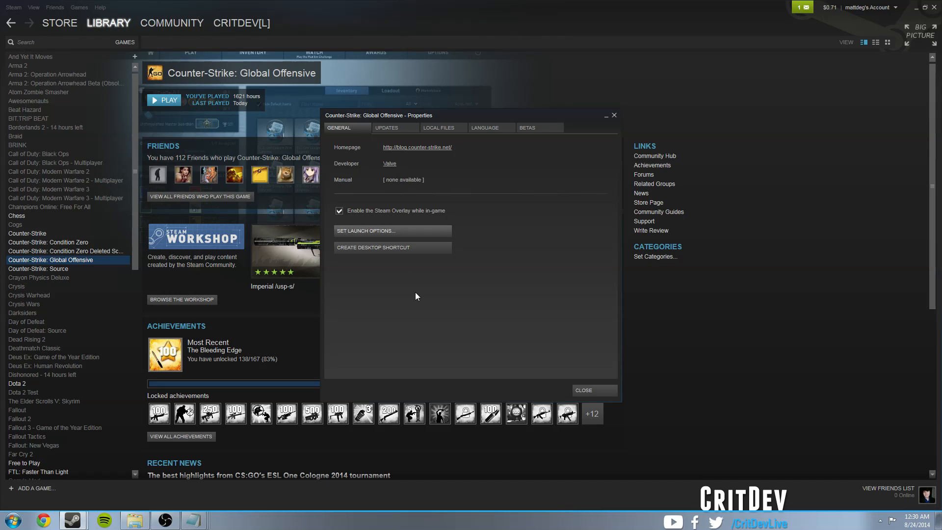
mouse_move(424, 295)
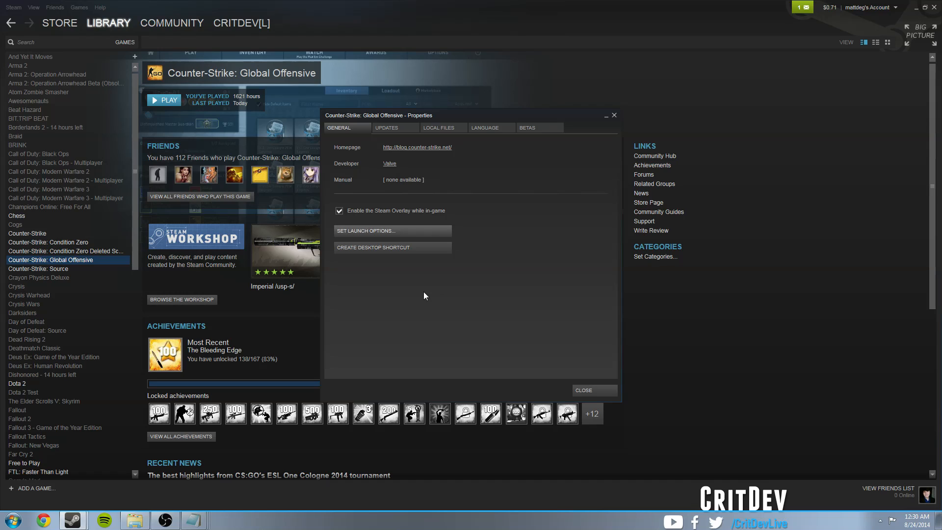